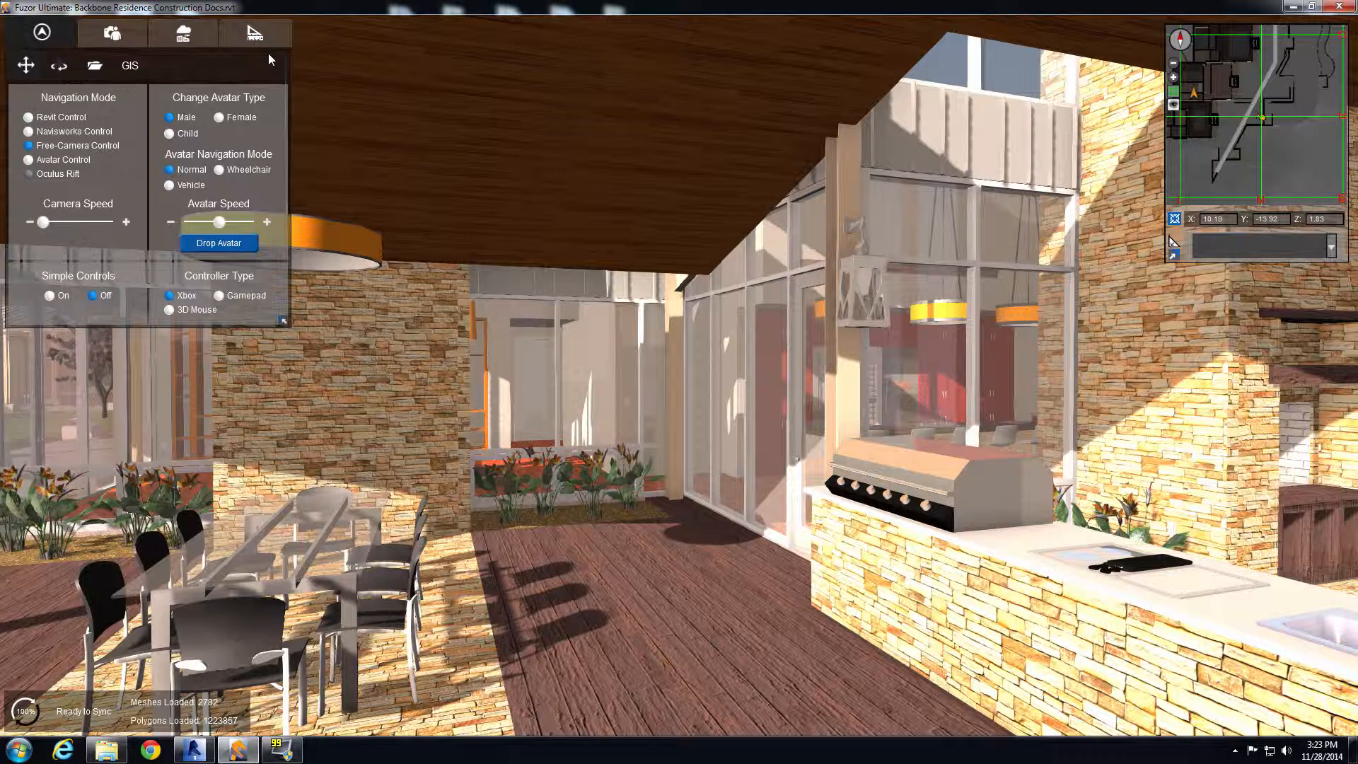
- Show the Fuzor Project, Viewer and Mobile Cloud panels from the folder tab
click(93, 65)
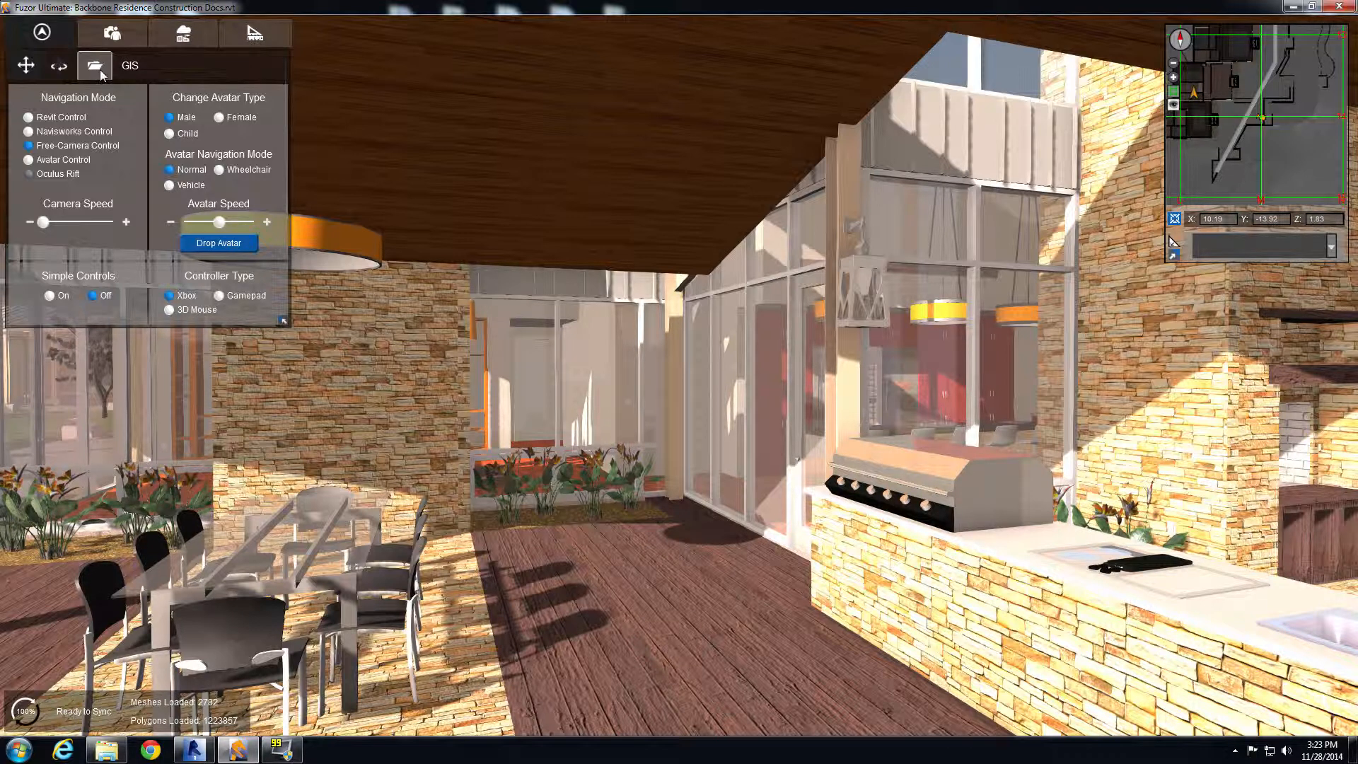
mouse_move(95, 66)
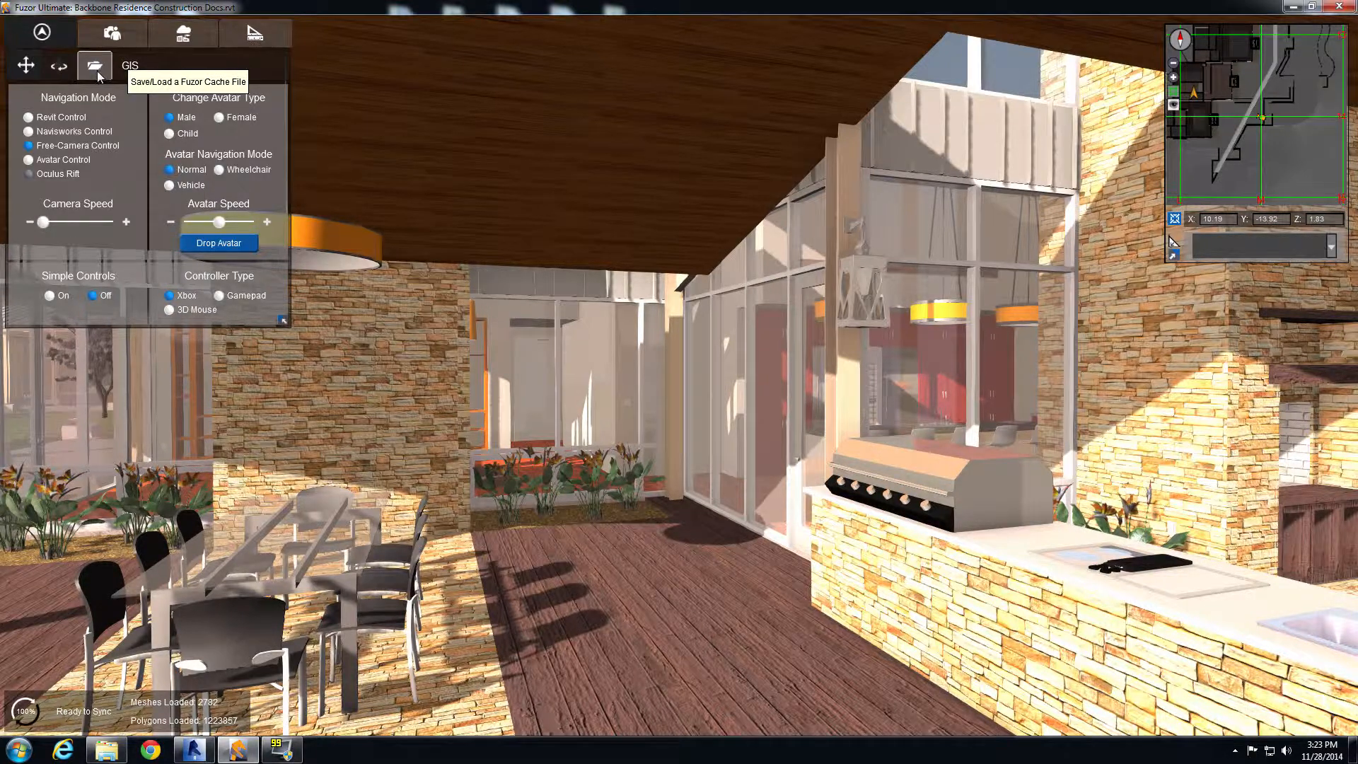
click(95, 65)
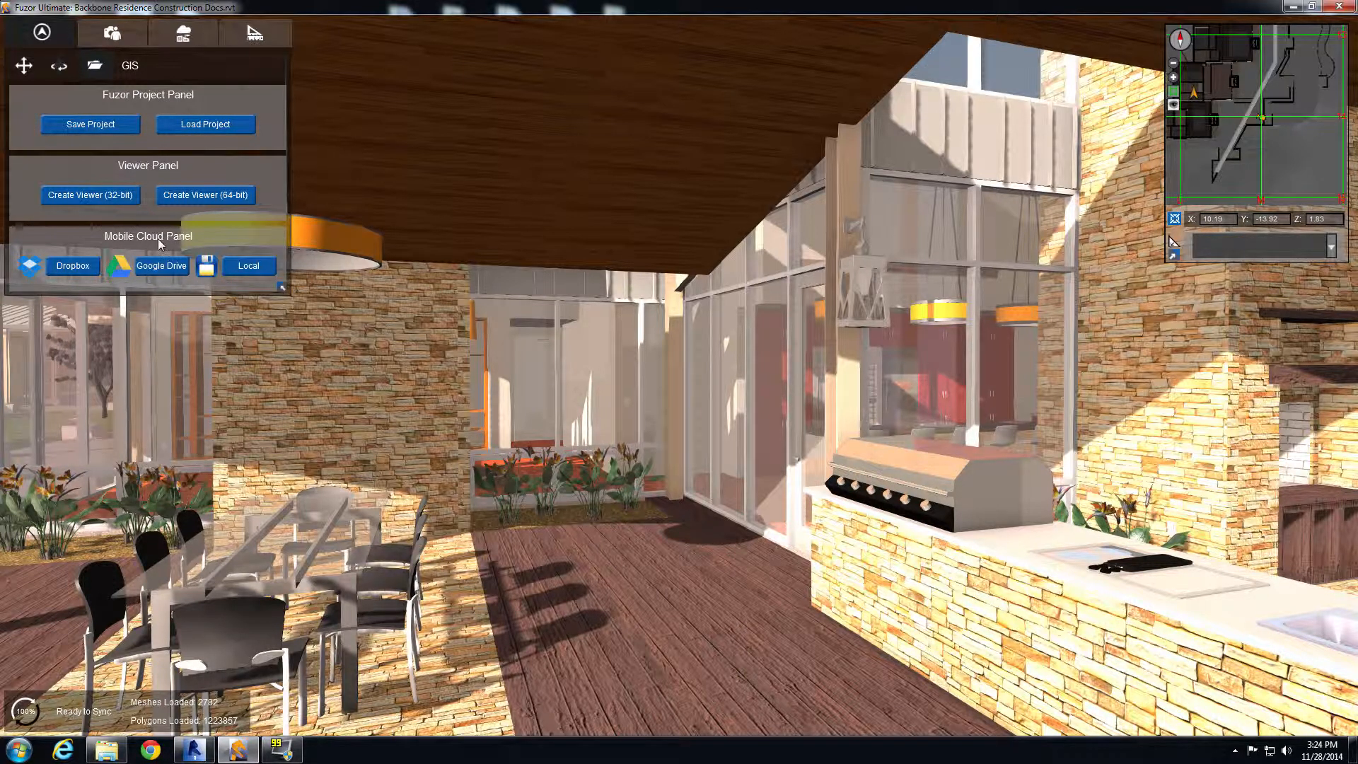
mouse_move(191, 166)
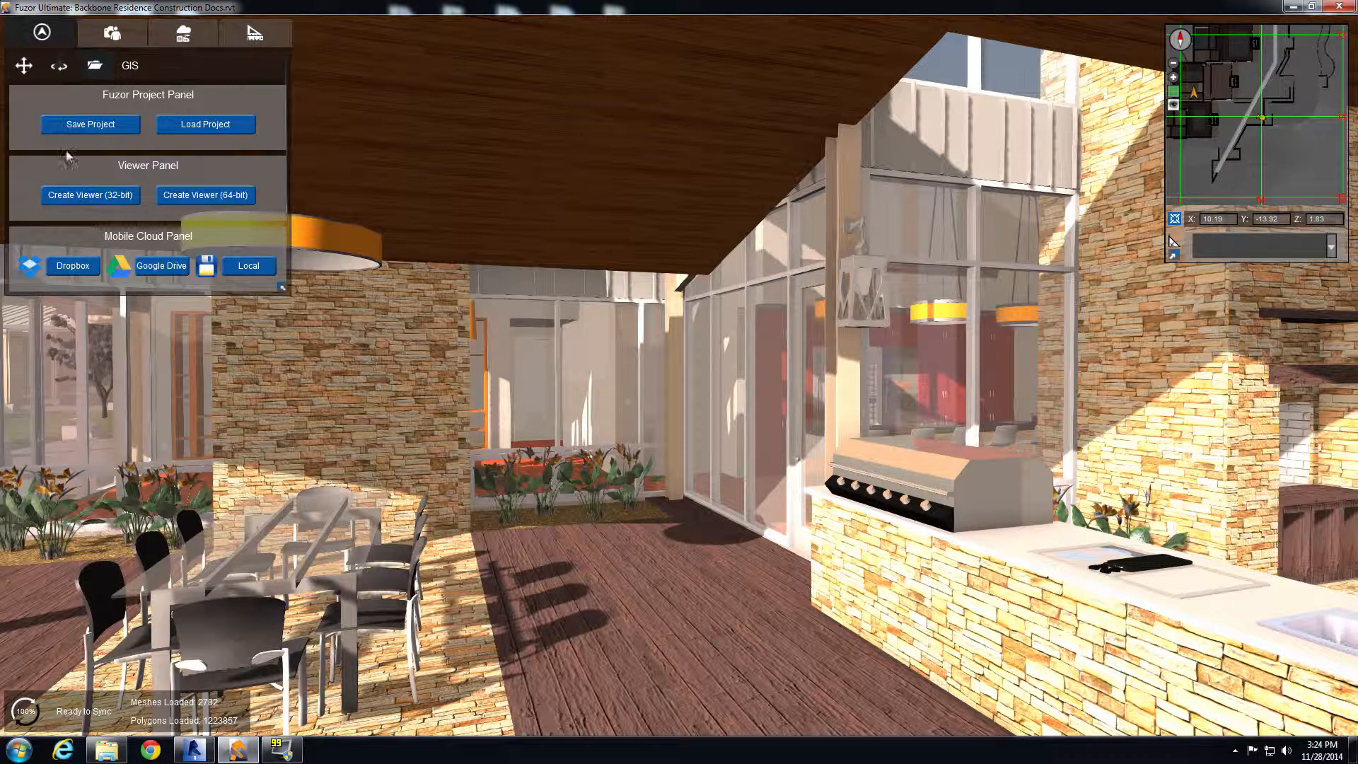
mouse_move(152, 178)
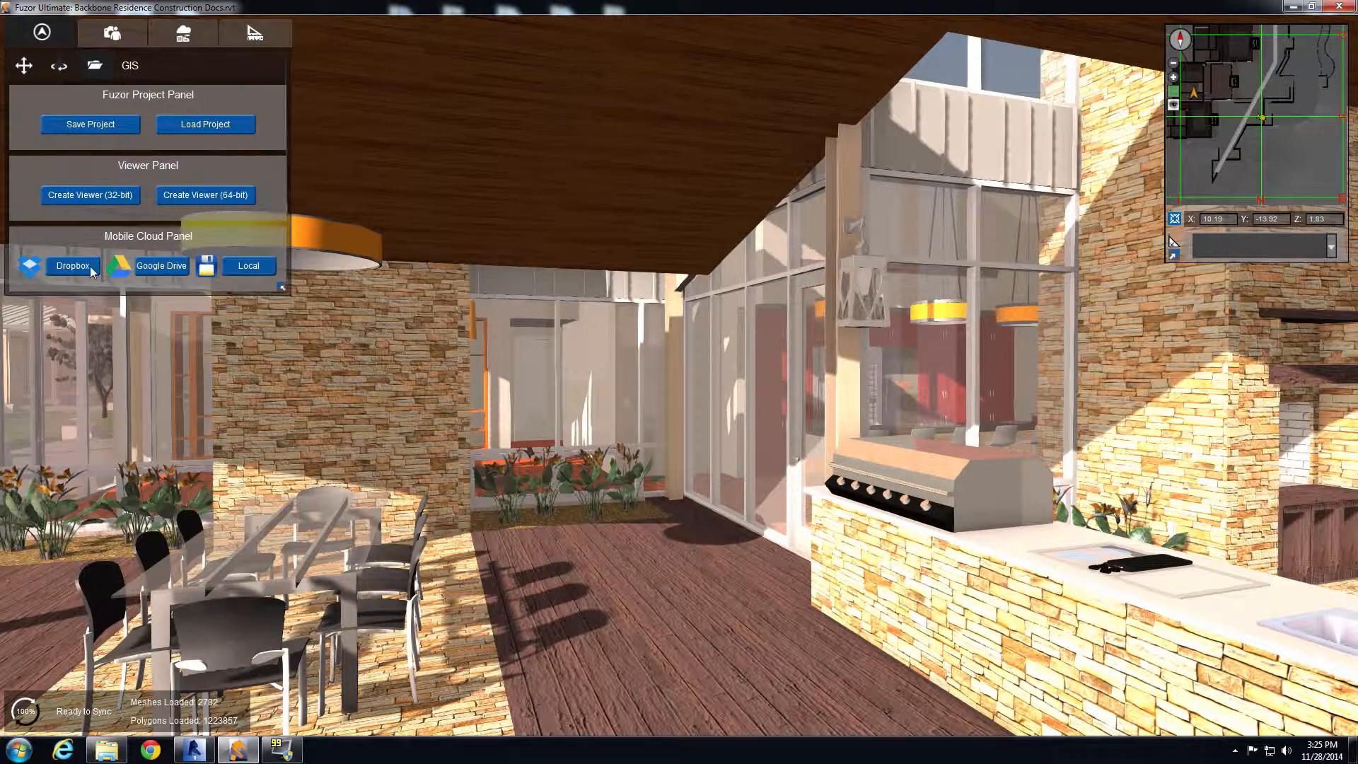
mouse_move(72, 266)
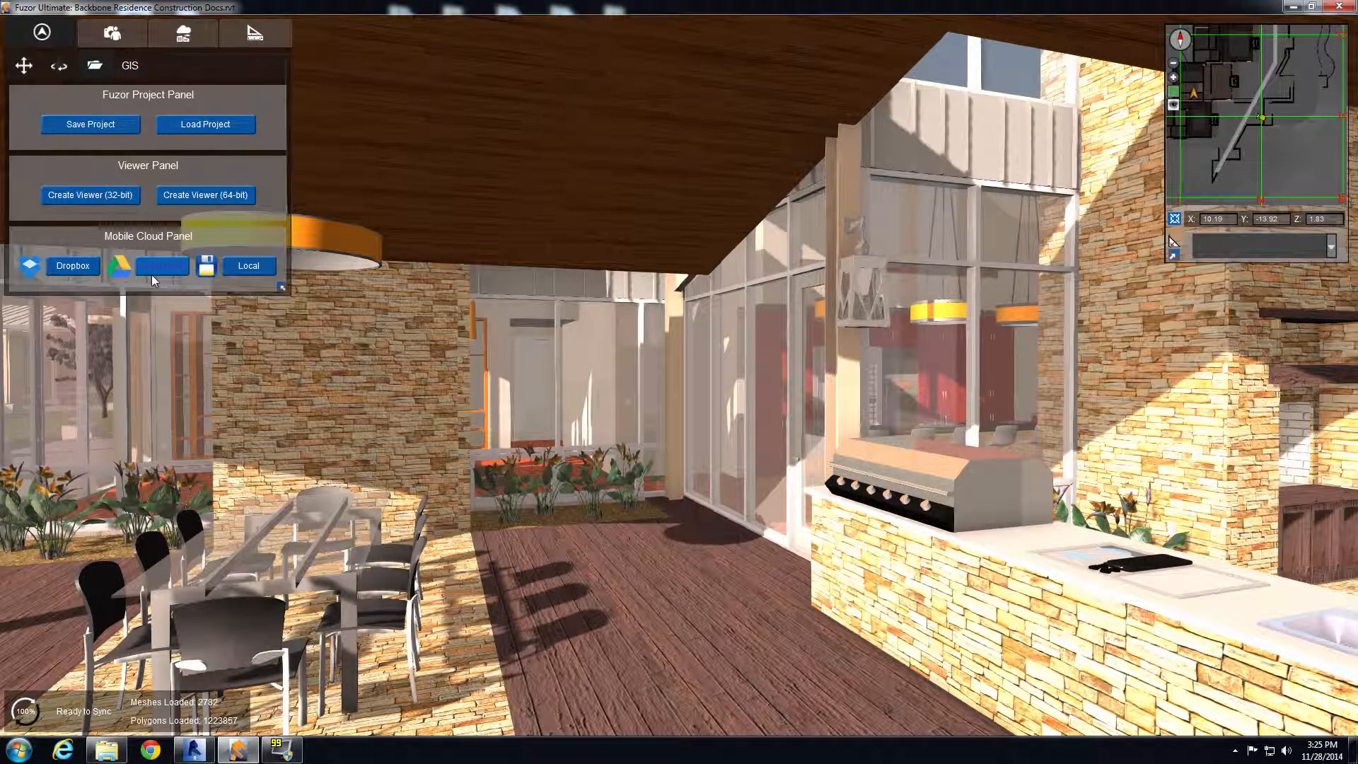
mouse_move(119, 266)
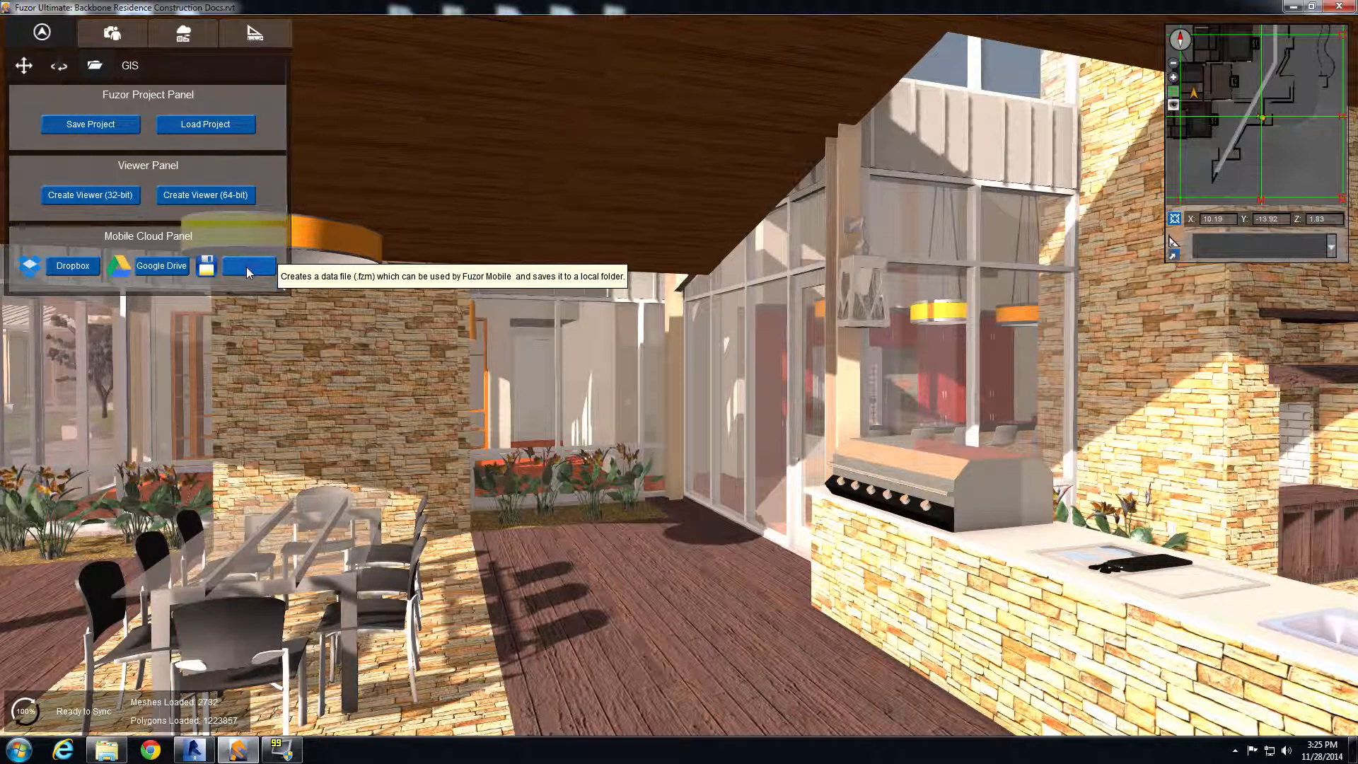
- Save a local Fuzor Mobile file named Backbone Residence Construction Docs to the desktop
click(249, 266)
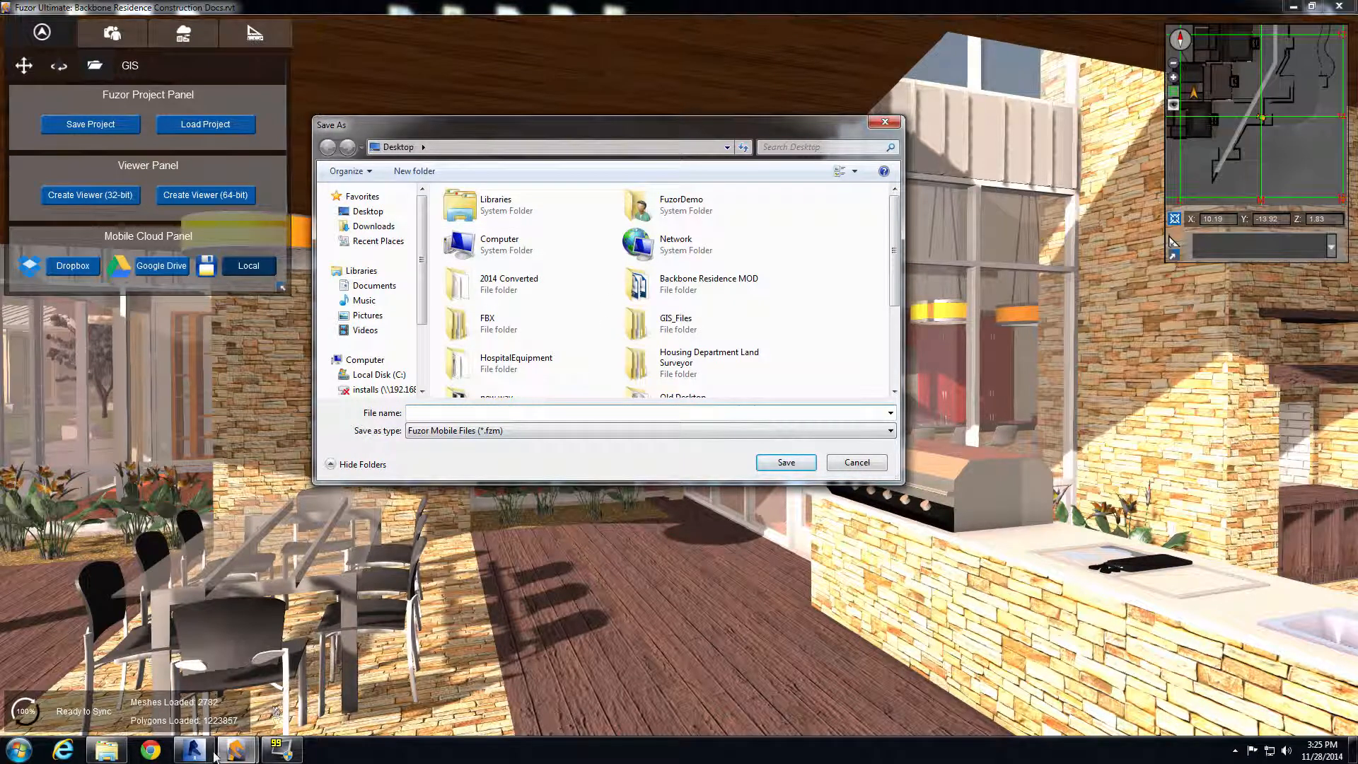
double_click(707, 283)
text(Backbone Residence Construction Docs)
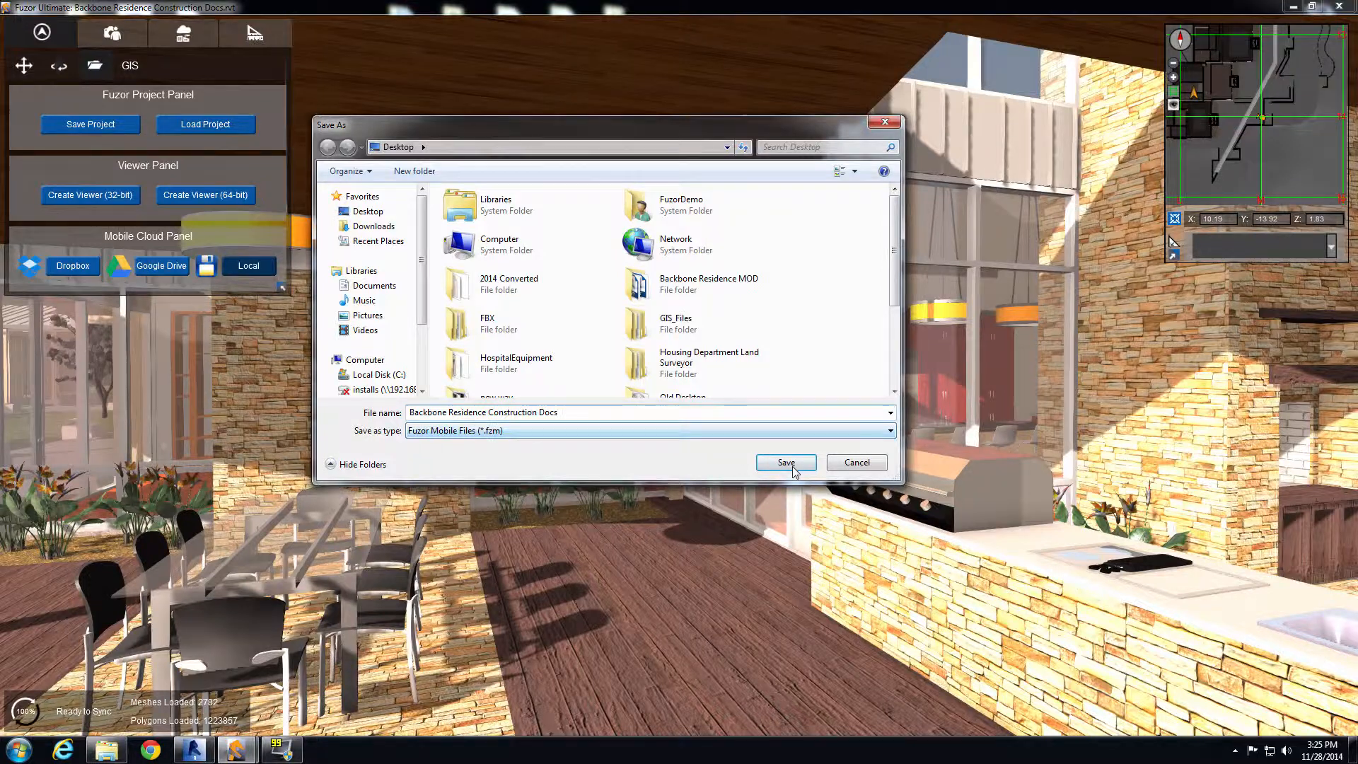
click(785, 461)
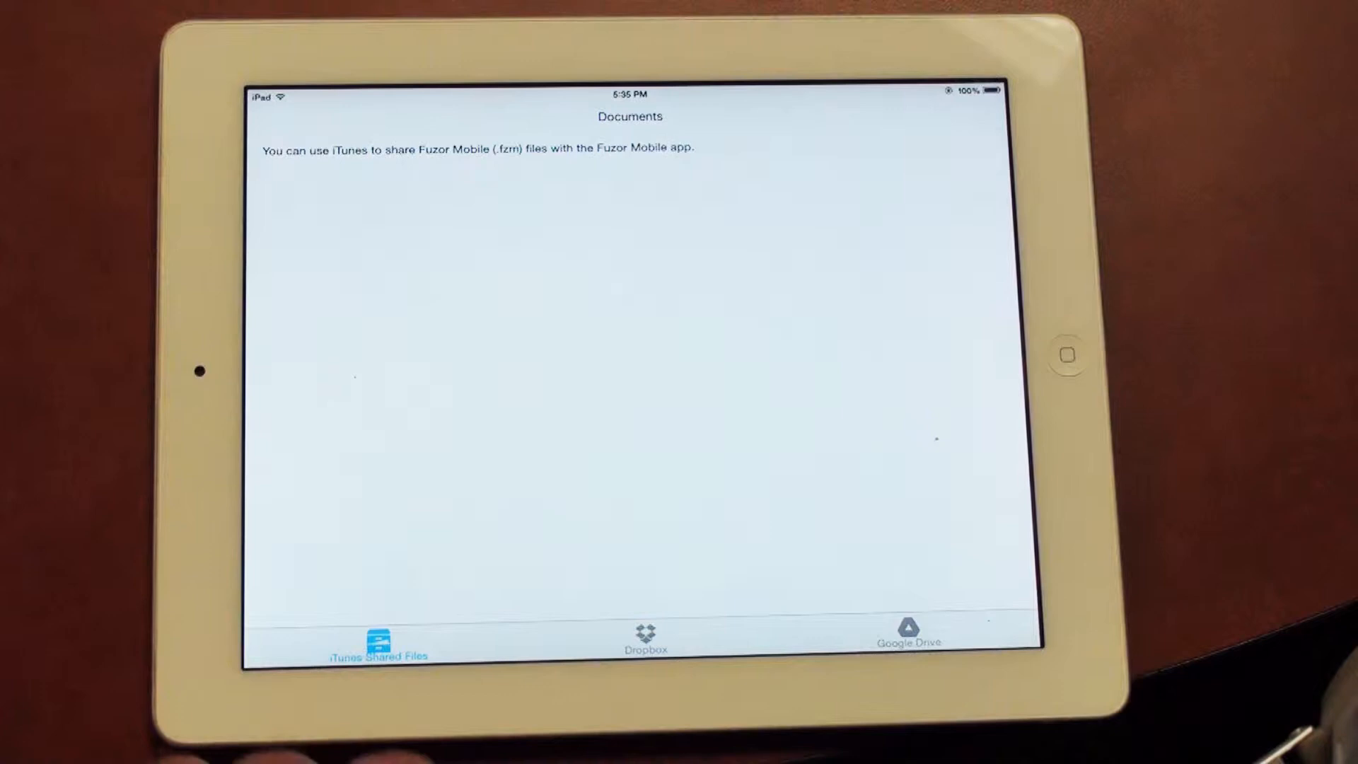
- Try the Dropbox tab, dismiss the Dropbox link error, and switch to Google Drive files
click(645, 636)
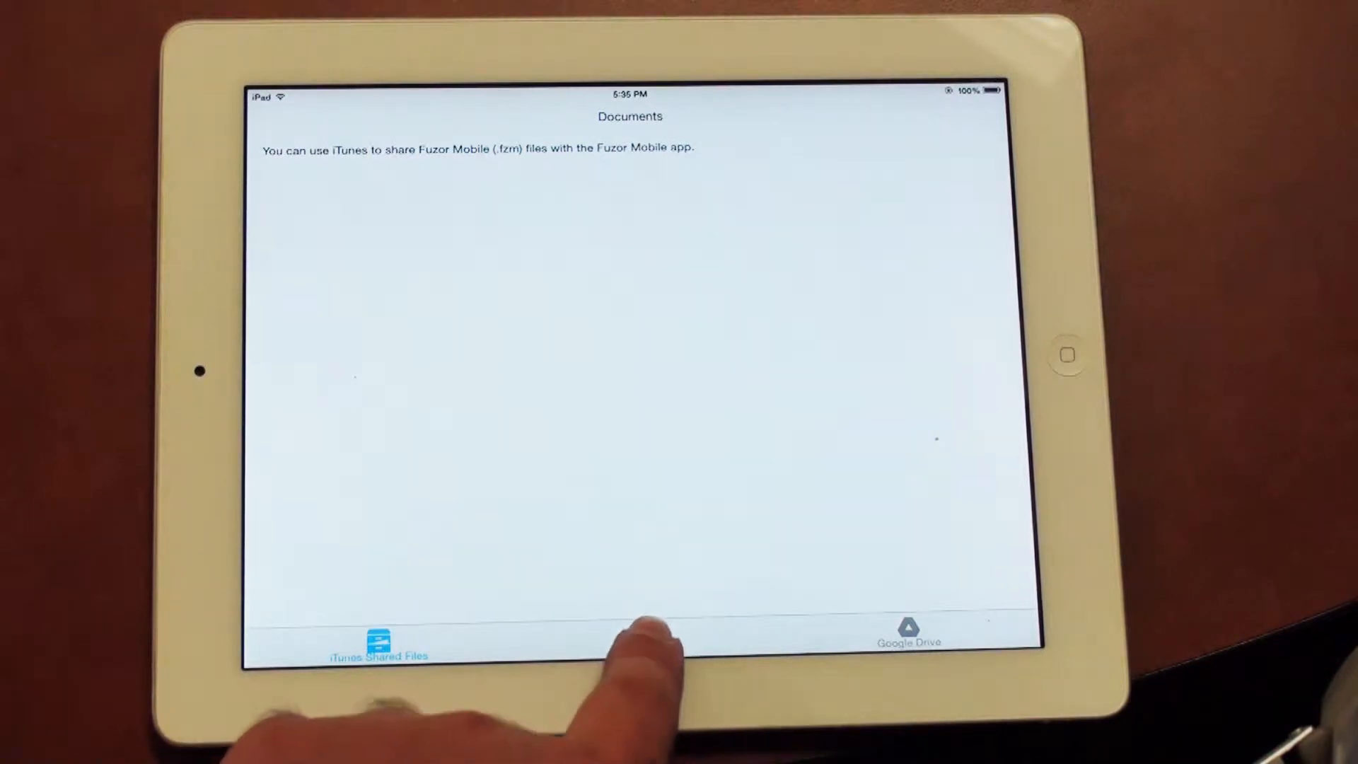
click(645, 641)
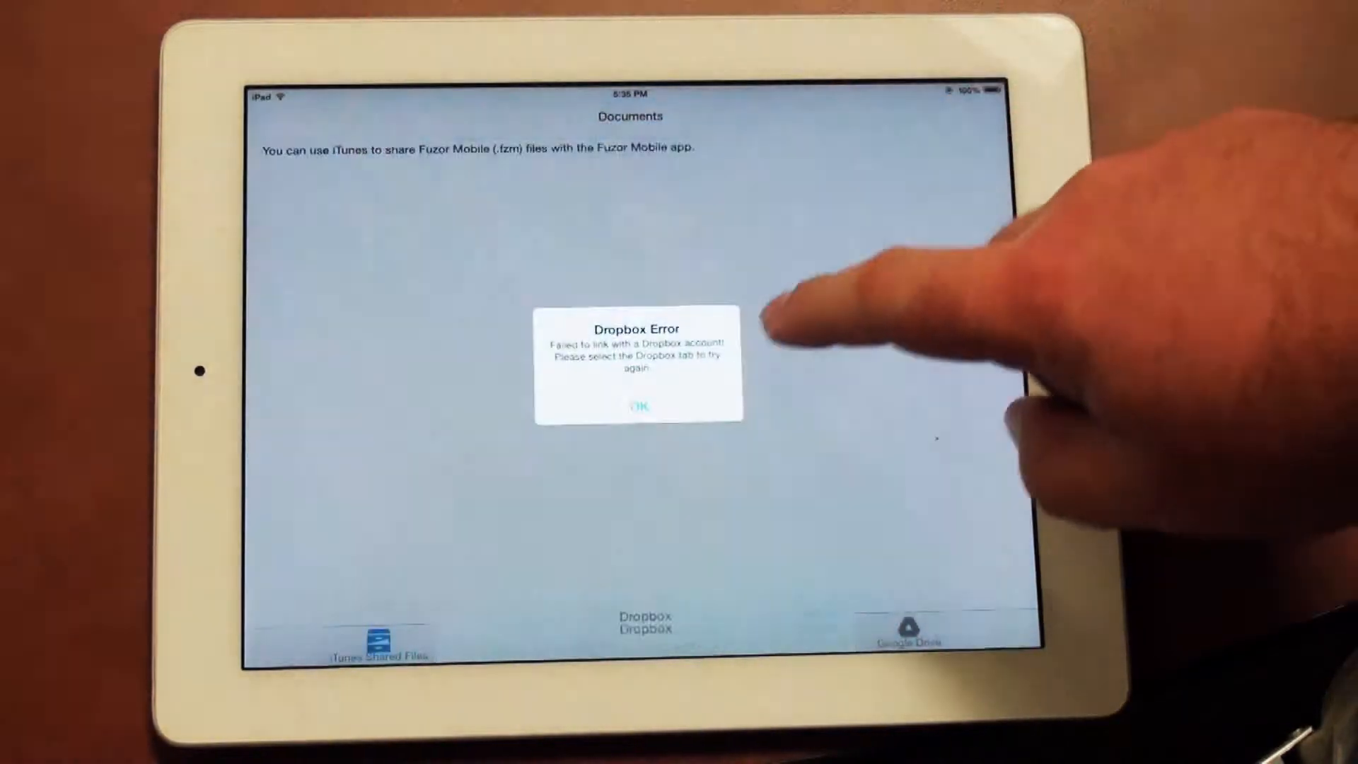
click(635, 408)
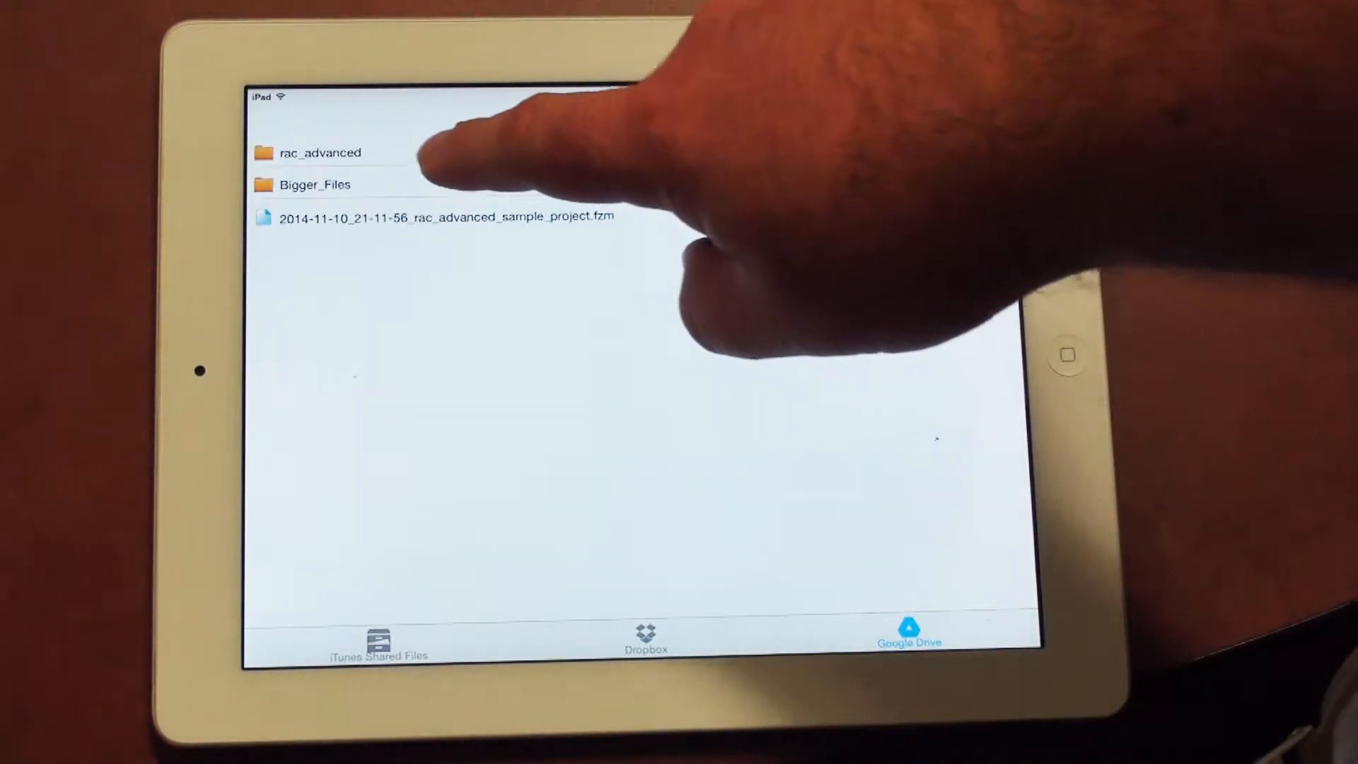
- Load the Backbone Residence .fzm file from the Bigger_Files folder
click(316, 184)
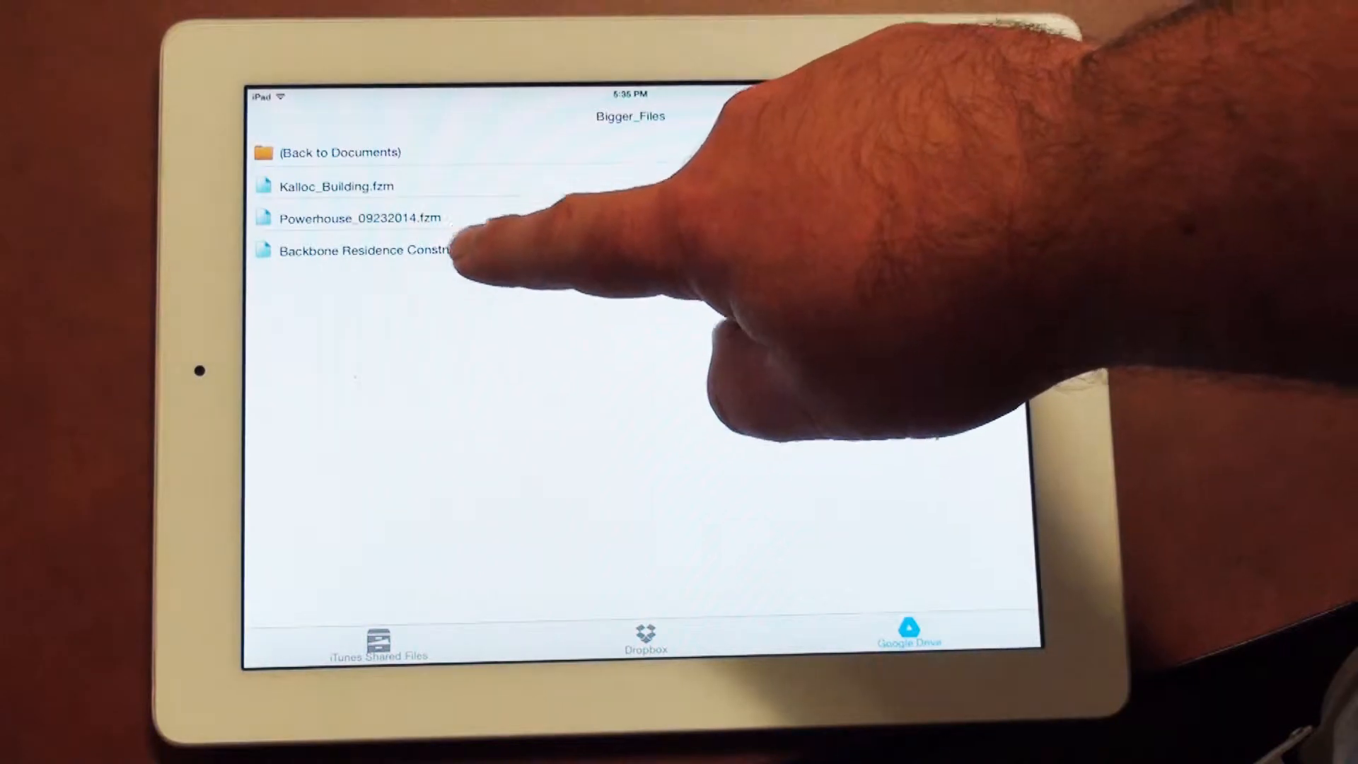
click(363, 250)
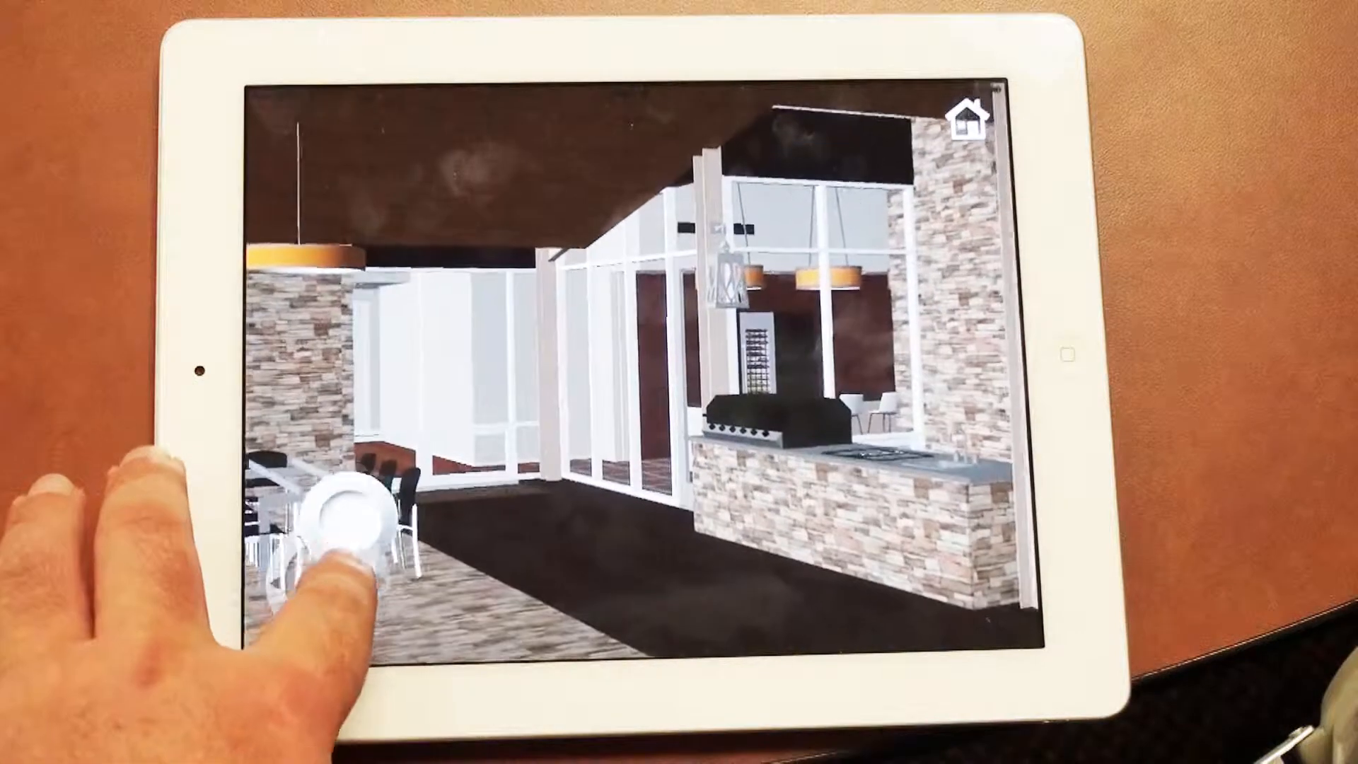
- Walk the camera through the covered patio past the dining table and grill counter
drag(346, 519, 338, 571)
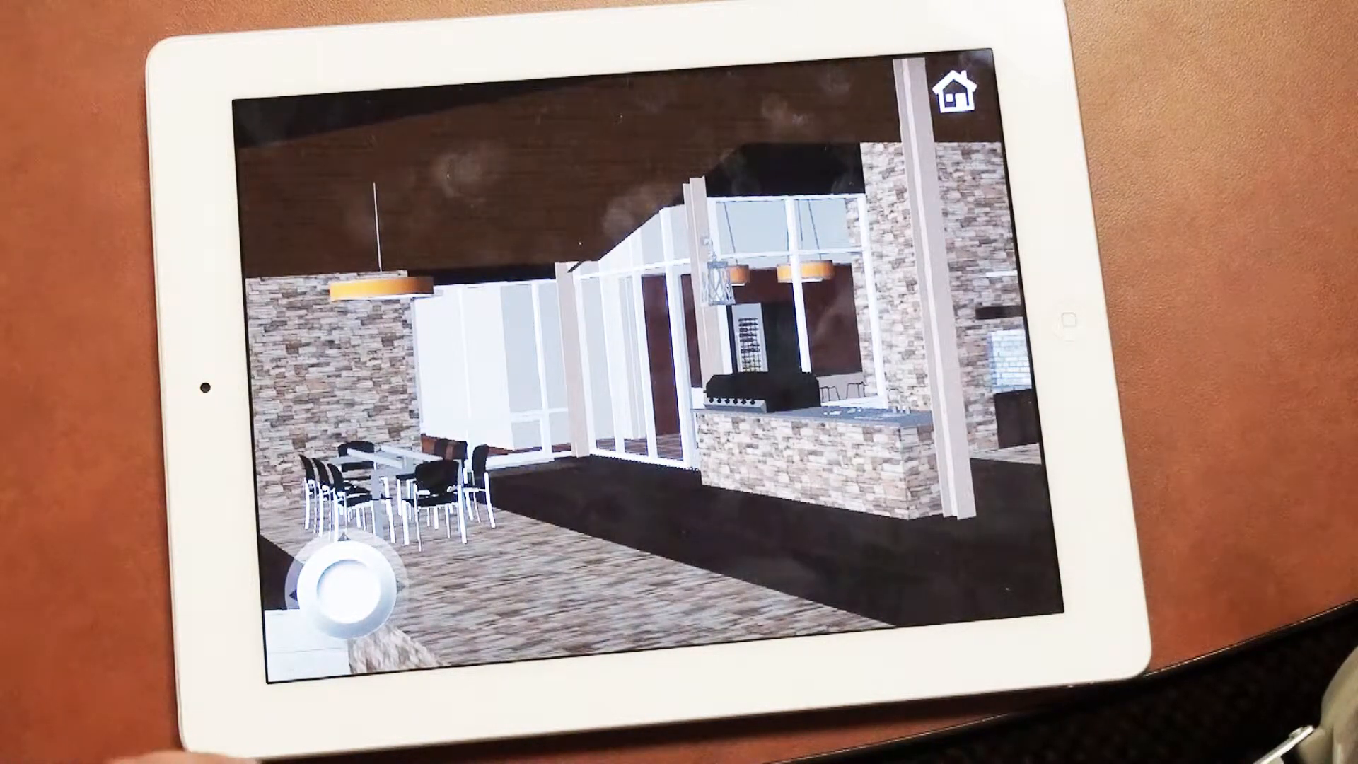
click(338, 580)
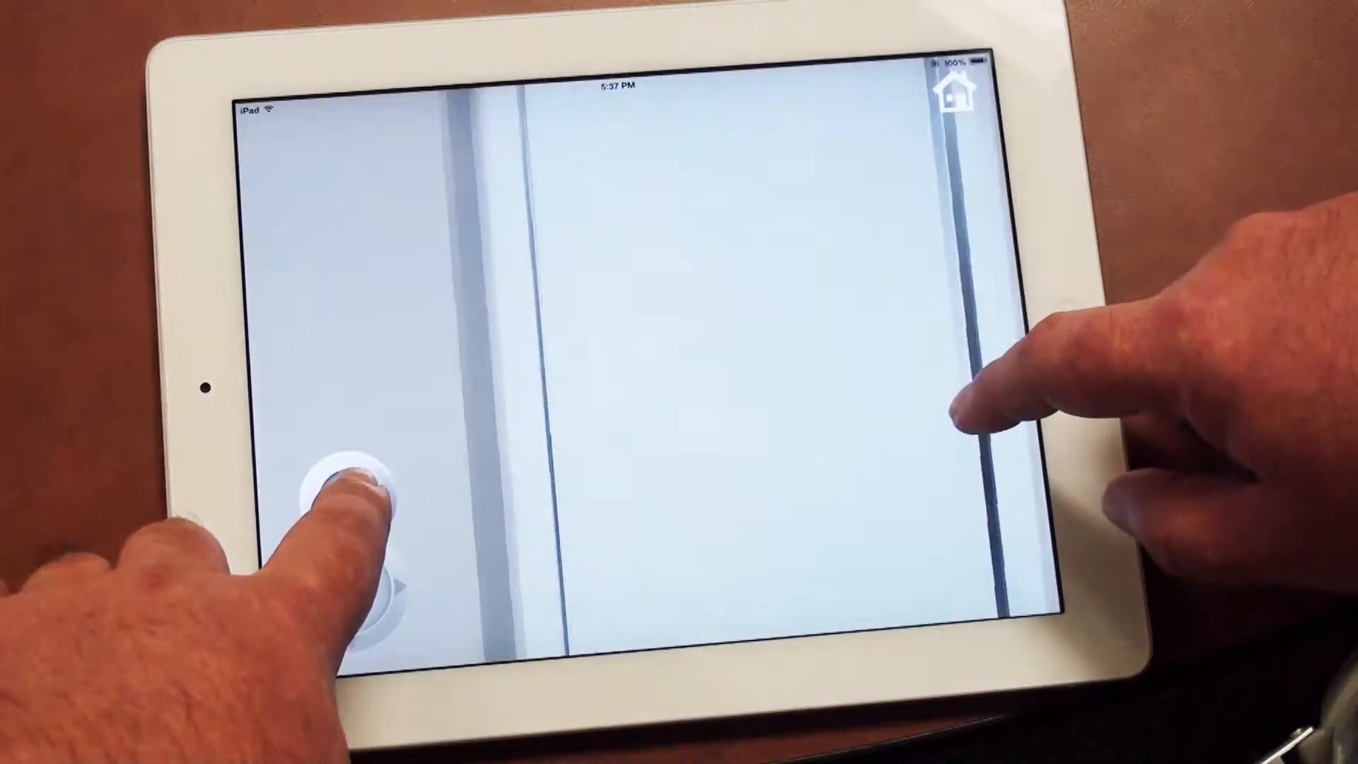
- Turn and move in close to the stone-clad wall with the mounted lamp
click(346, 502)
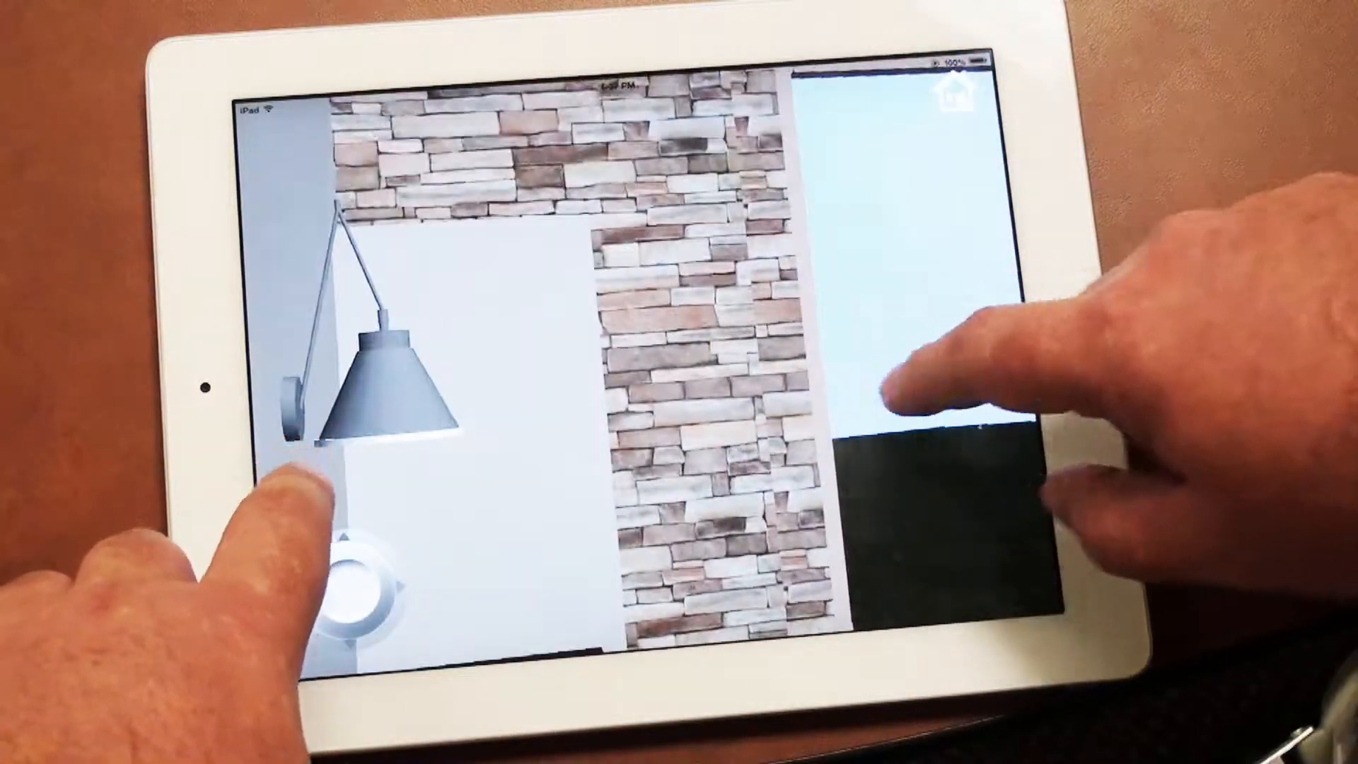